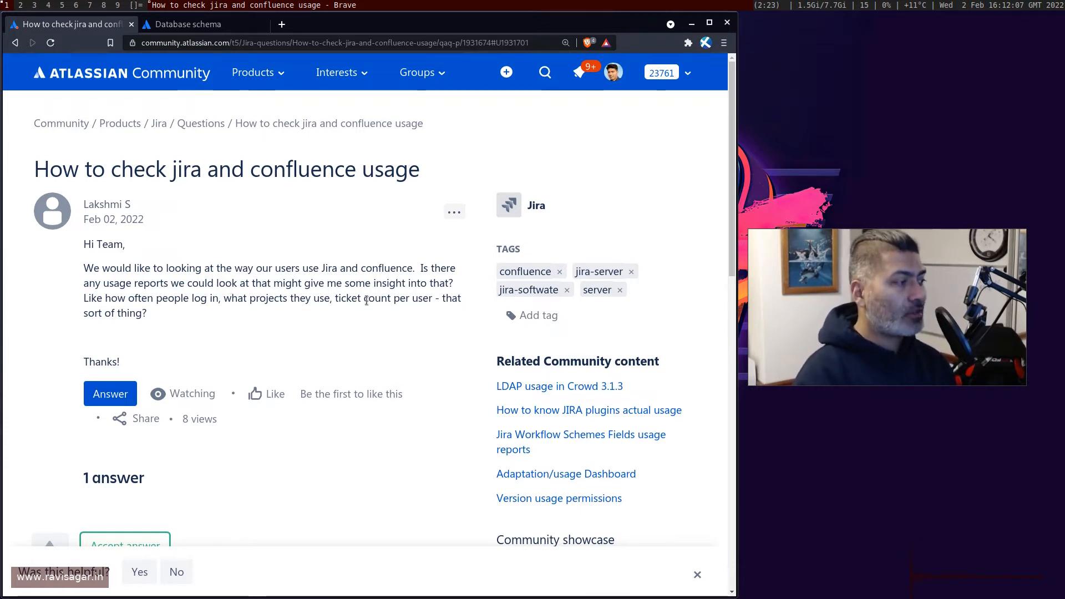
mouse_move(189, 311)
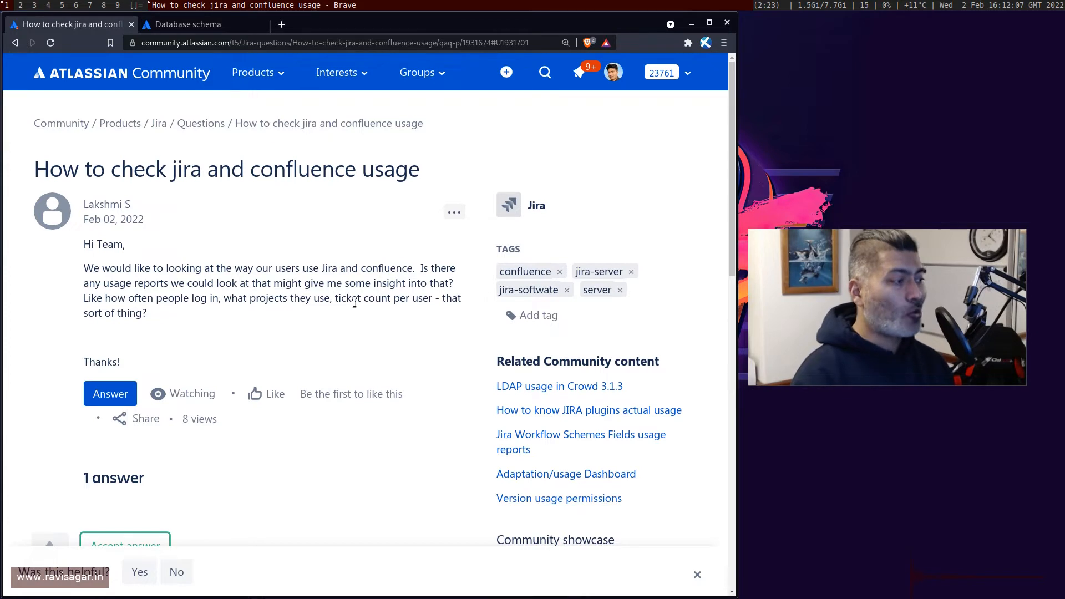
mouse_move(336, 310)
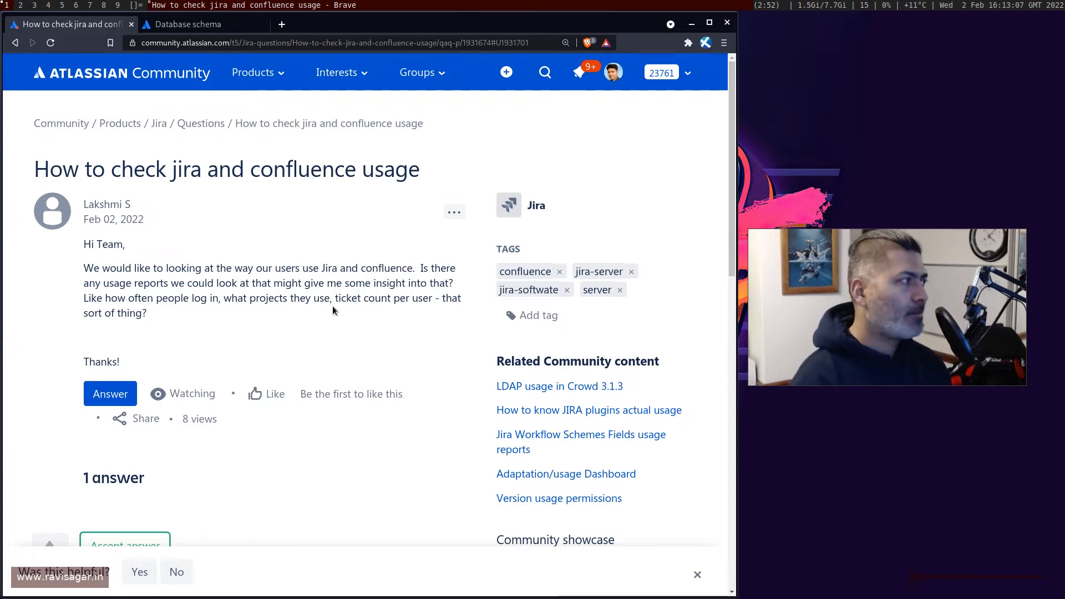
- Open the Jira 7.9.2 schema.pdf from the Jira database schema page
click(197, 24)
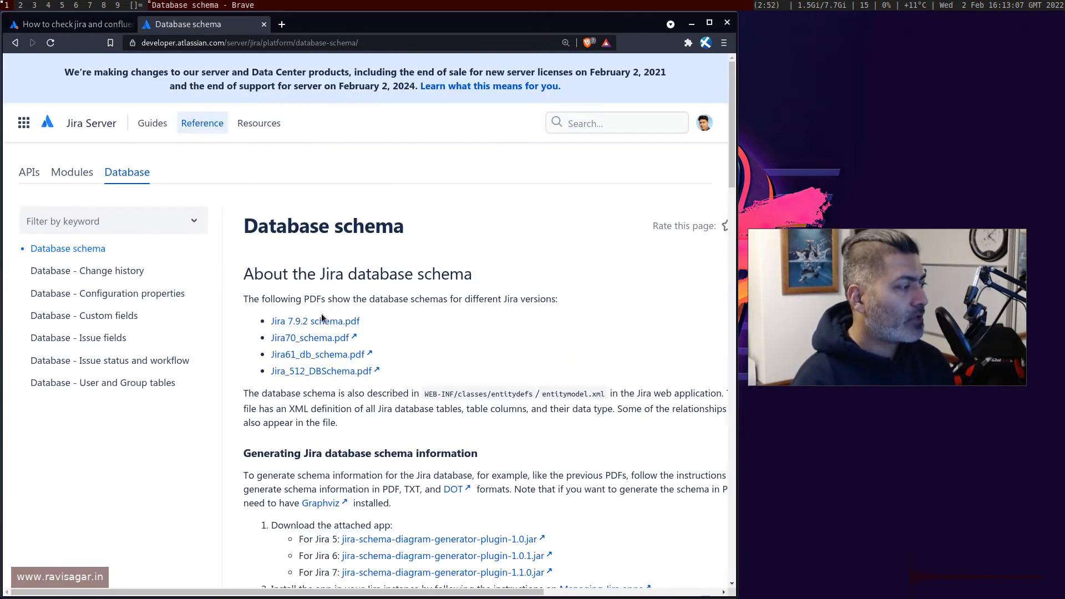
click(314, 321)
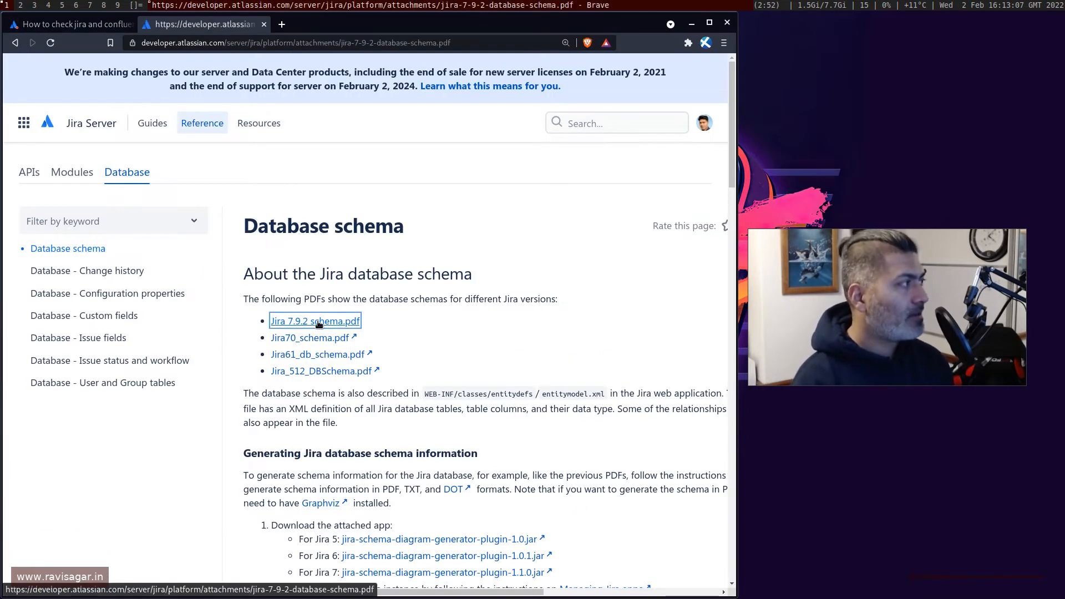
click(314, 320)
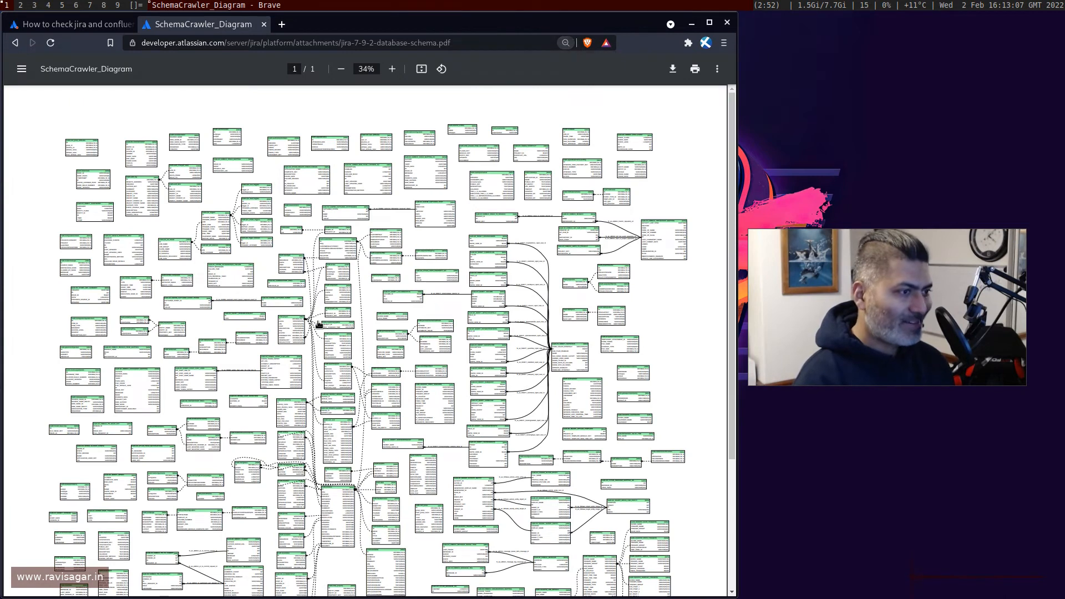
- Enlarge the schema diagram to 140% and look down through its tables
click(391, 69)
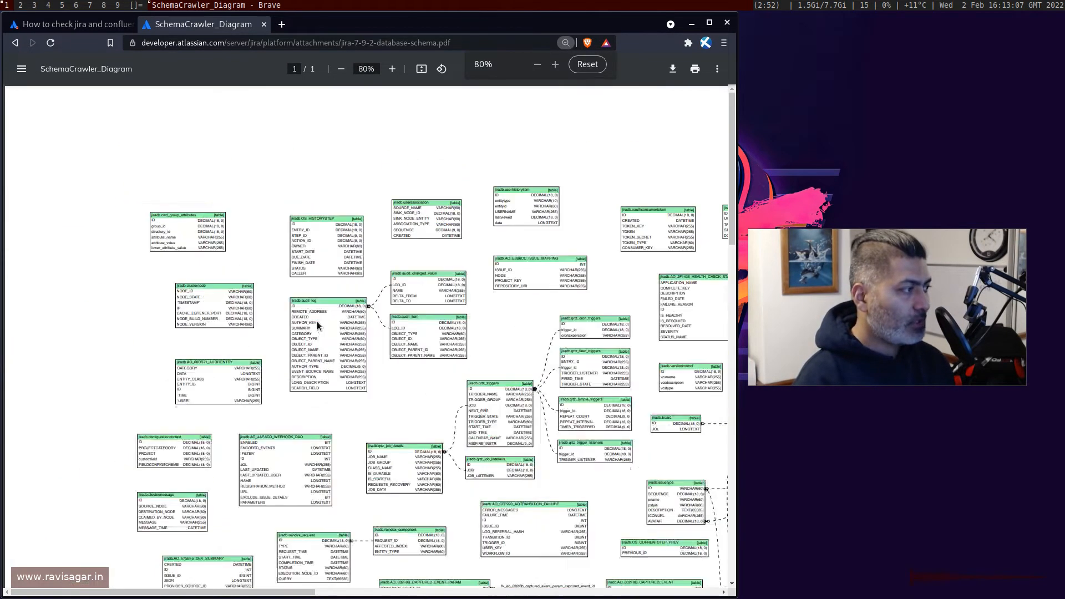
click(392, 67)
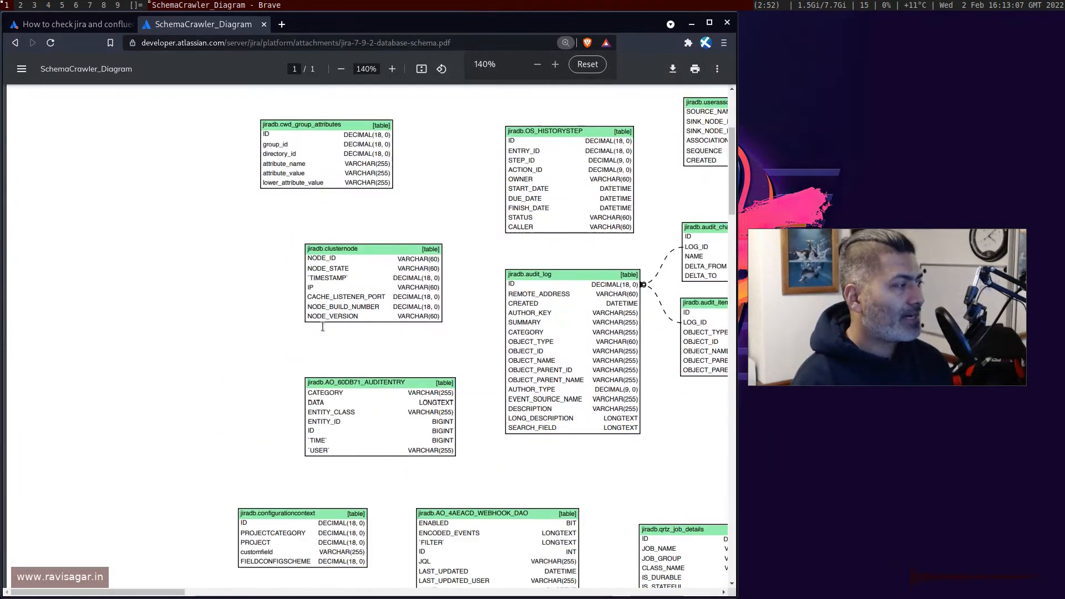
scroll(down, 3)
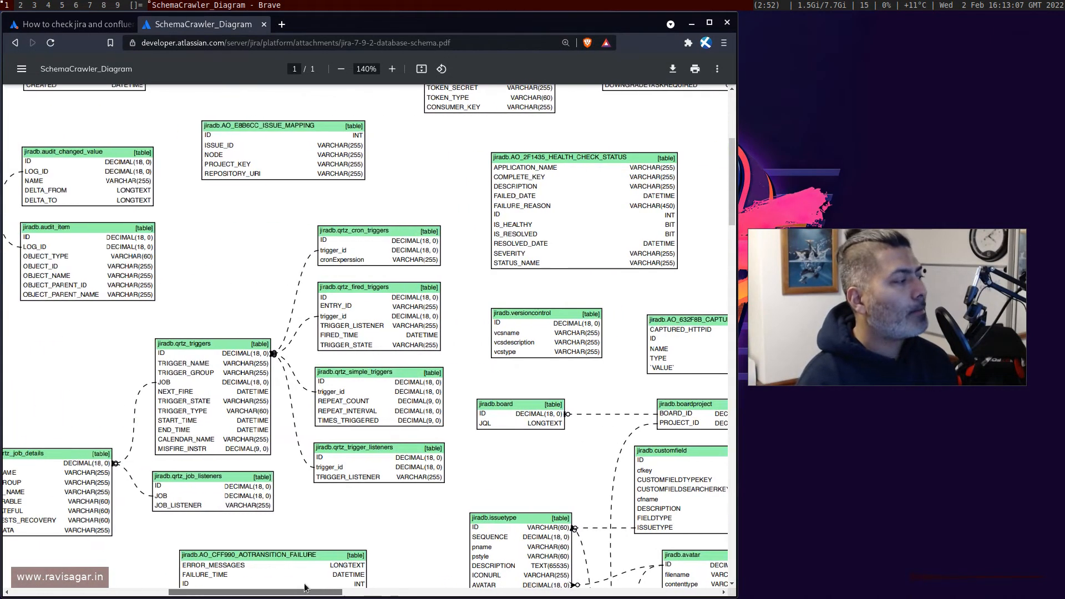
scroll(down, 3)
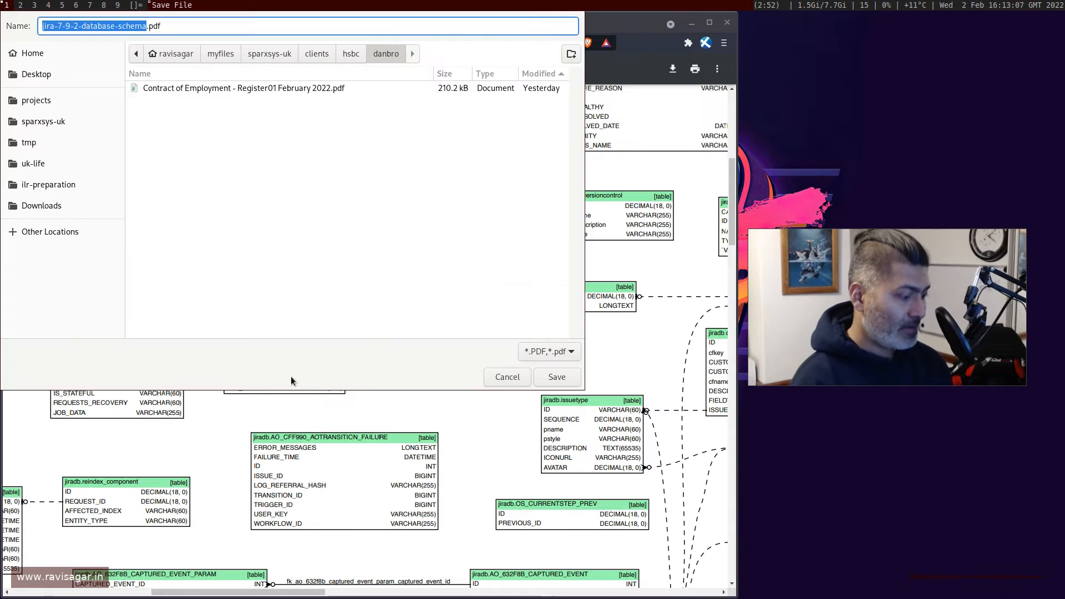
- Cancel the save and step through 'user' matches to the USERNAME field of AO_563AEE_ACTOR_ENTITY
click(507, 377)
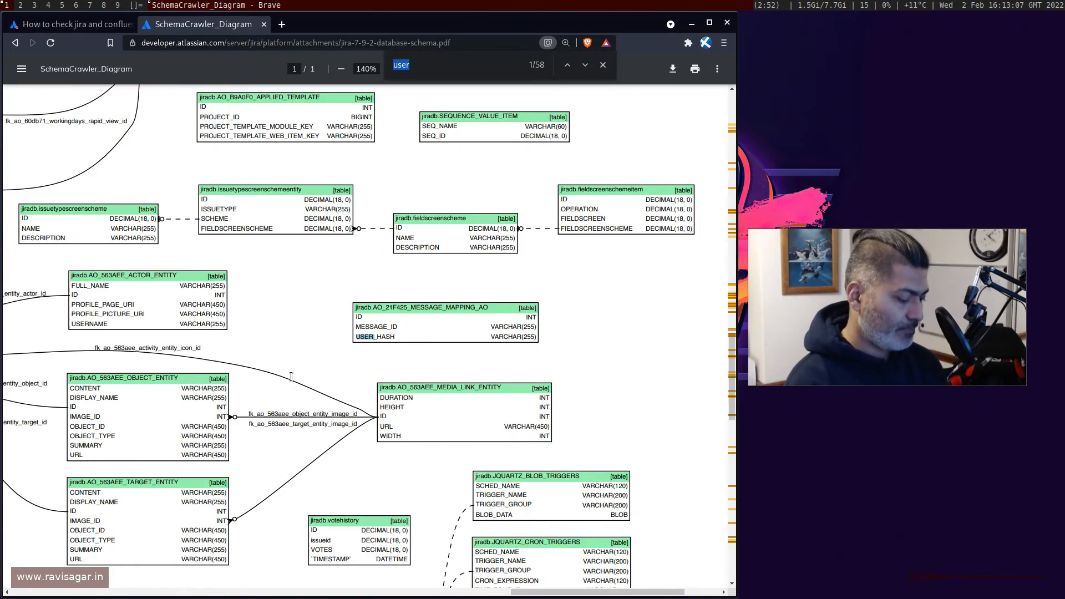
click(567, 64)
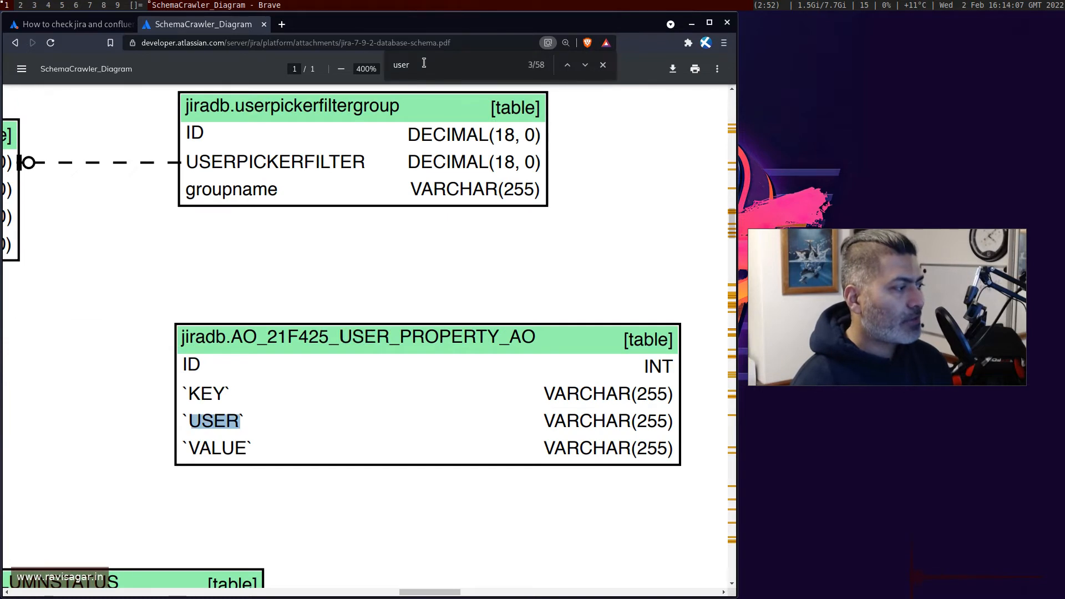
click(585, 65)
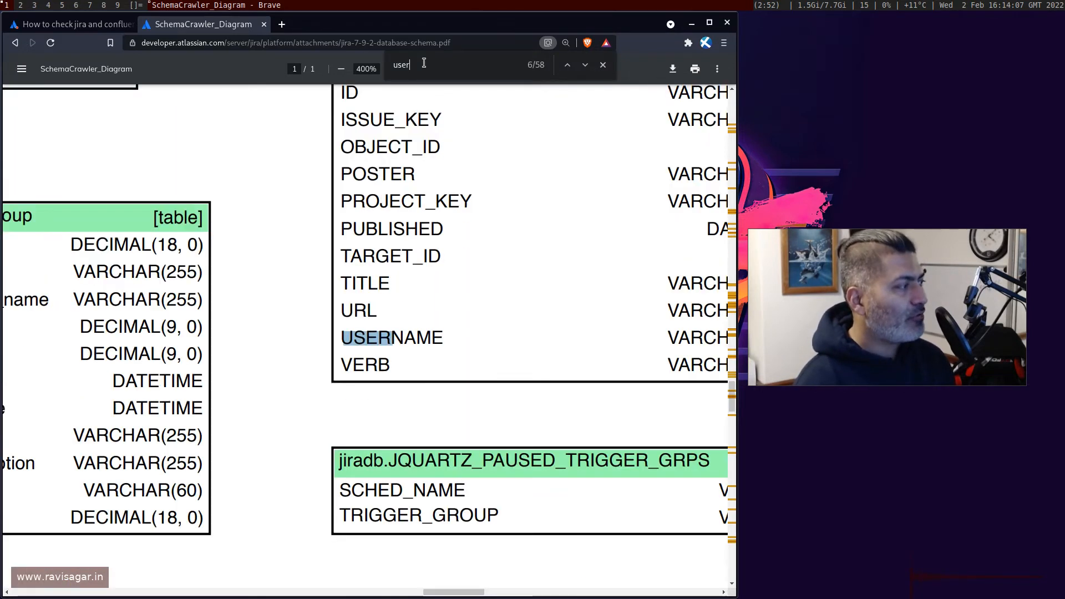
click(584, 65)
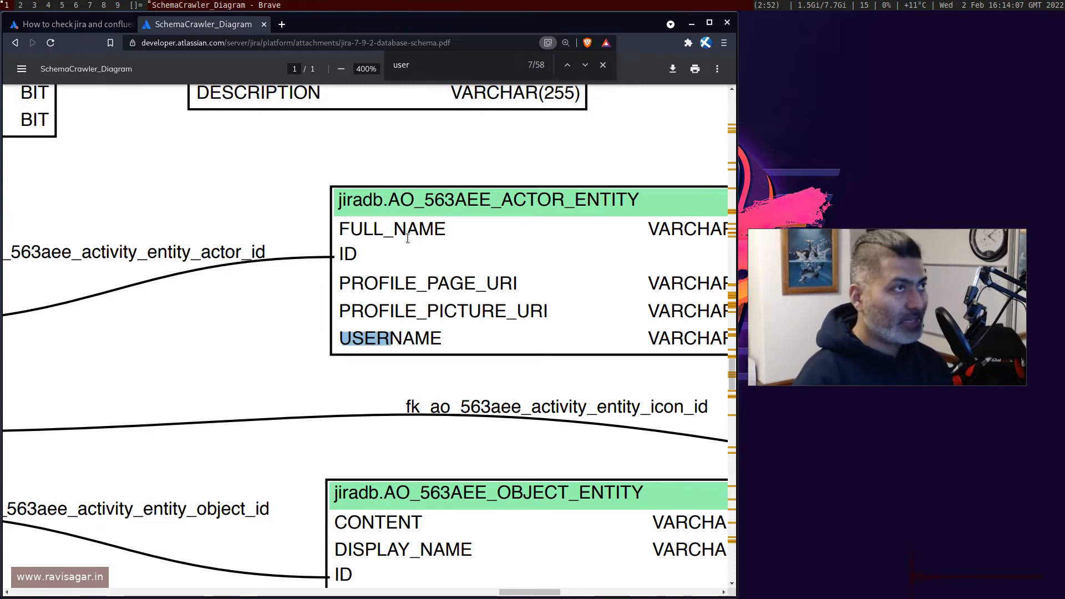
- From the question's answer, open the 'user login details' article on users' last login date
click(67, 24)
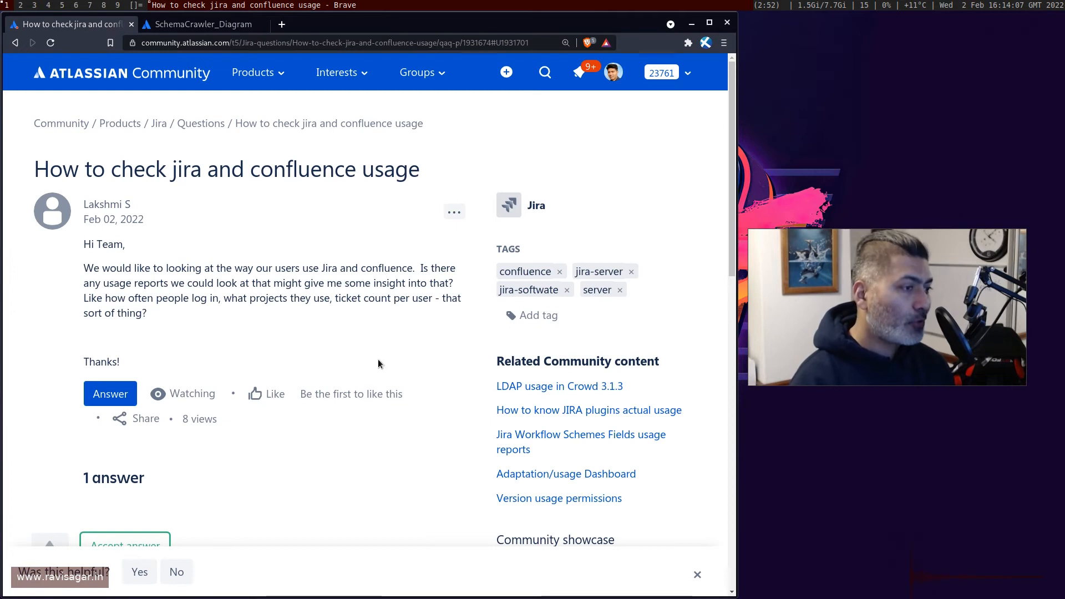
scroll(down, 3)
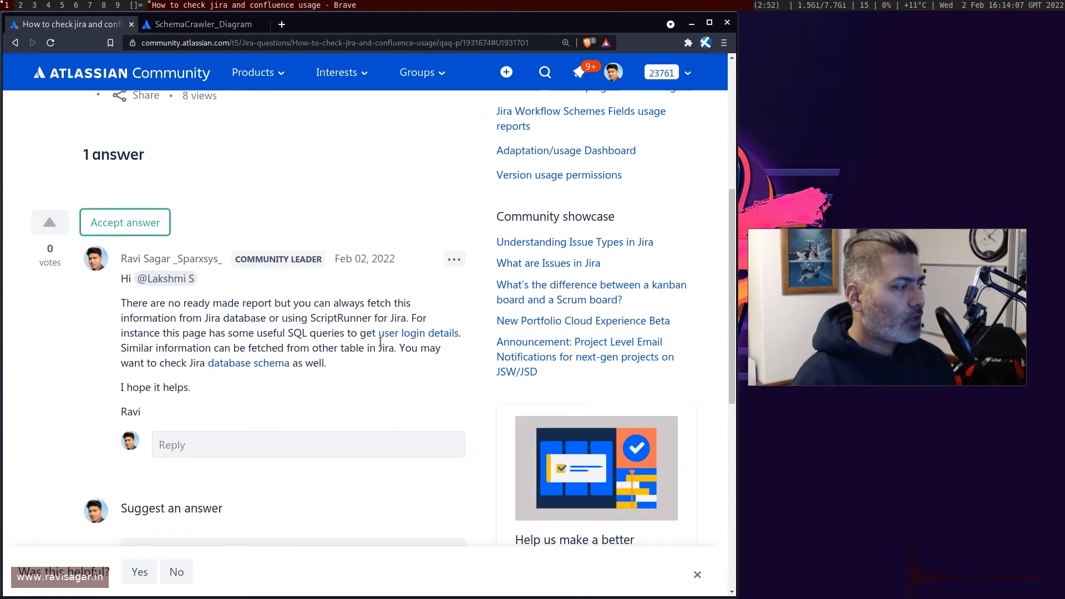
click(418, 333)
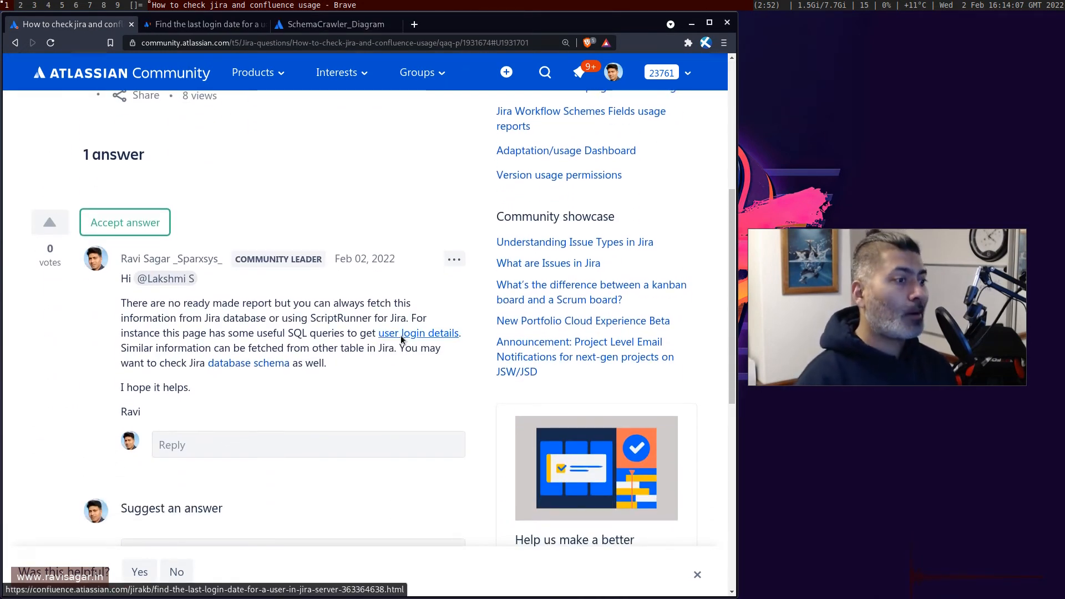
click(204, 24)
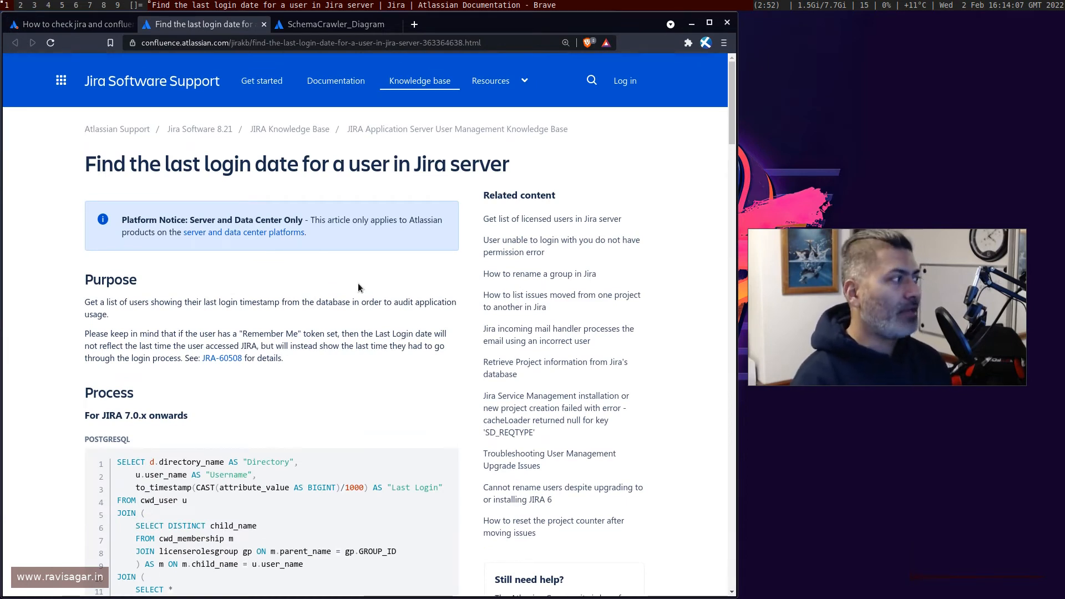
- Review the PostgreSQL, MySQL and MSSQL last-login query blocks, then start a fresh tab
scroll(down, 3)
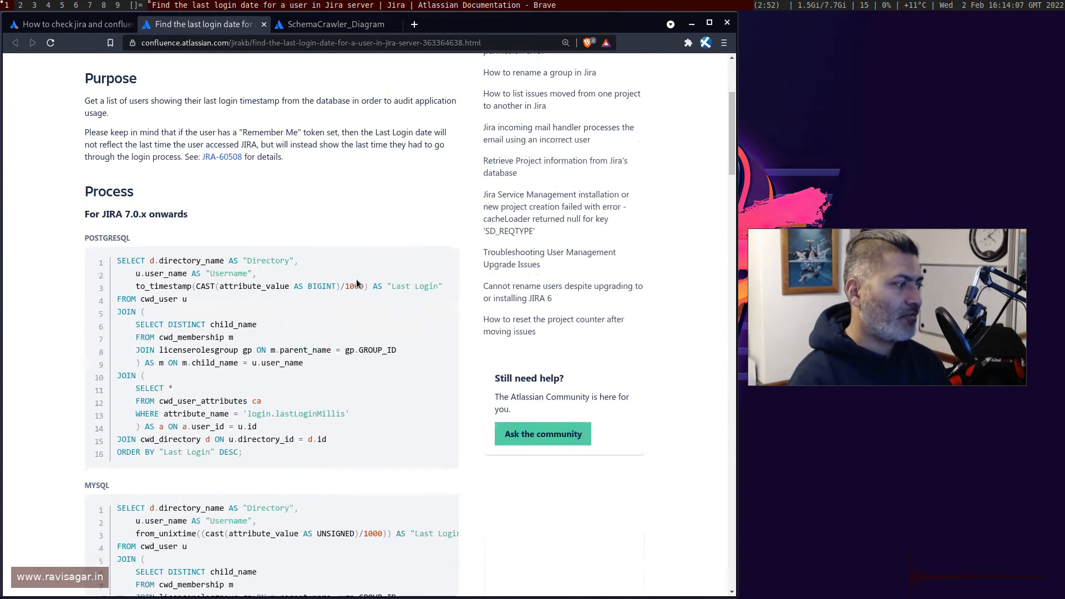
scroll(down, 3)
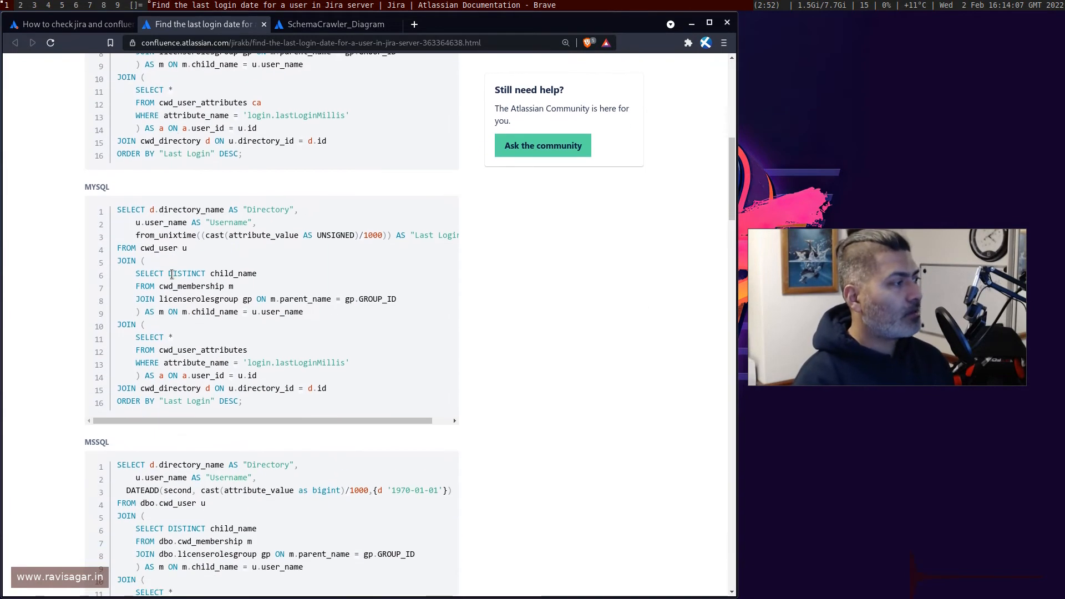
scroll(down, 3)
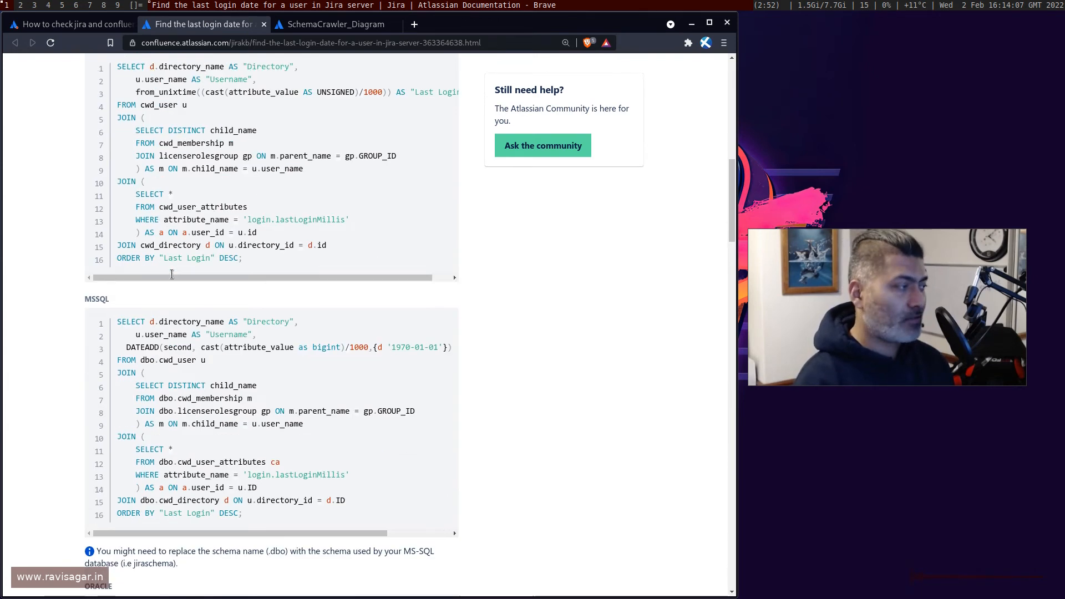
scroll(down, 3)
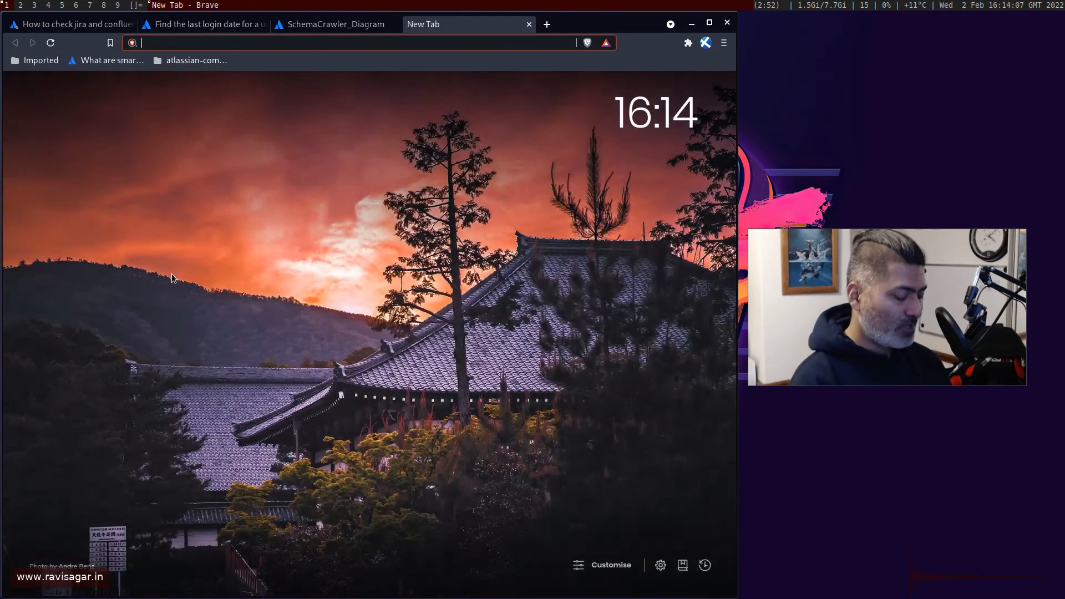
- Search ravisagar.in for 'SQL'
text(ravisagar.in/search/node)
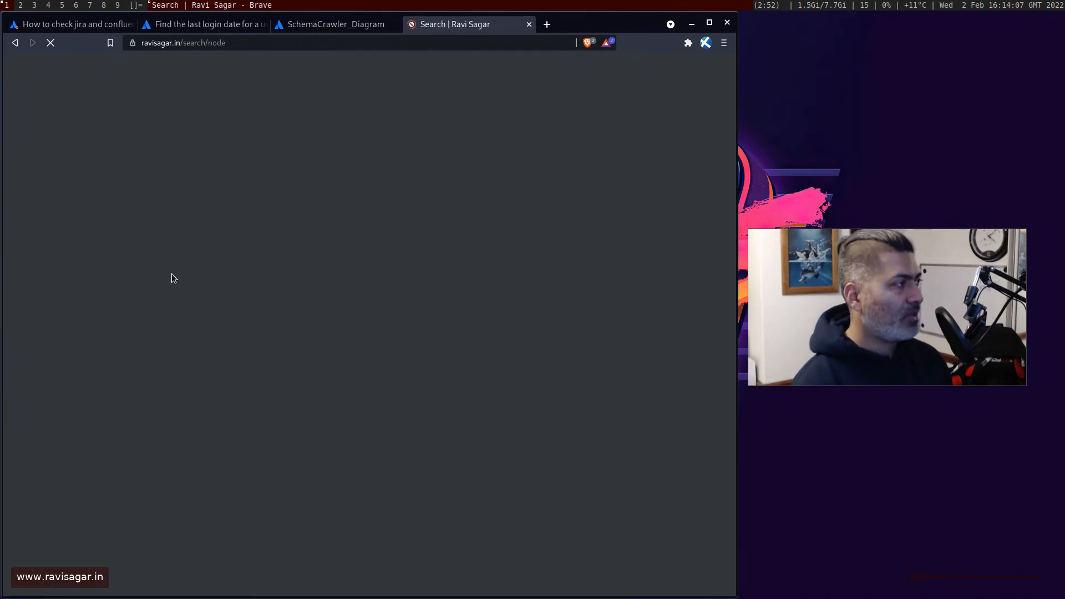
click(211, 216)
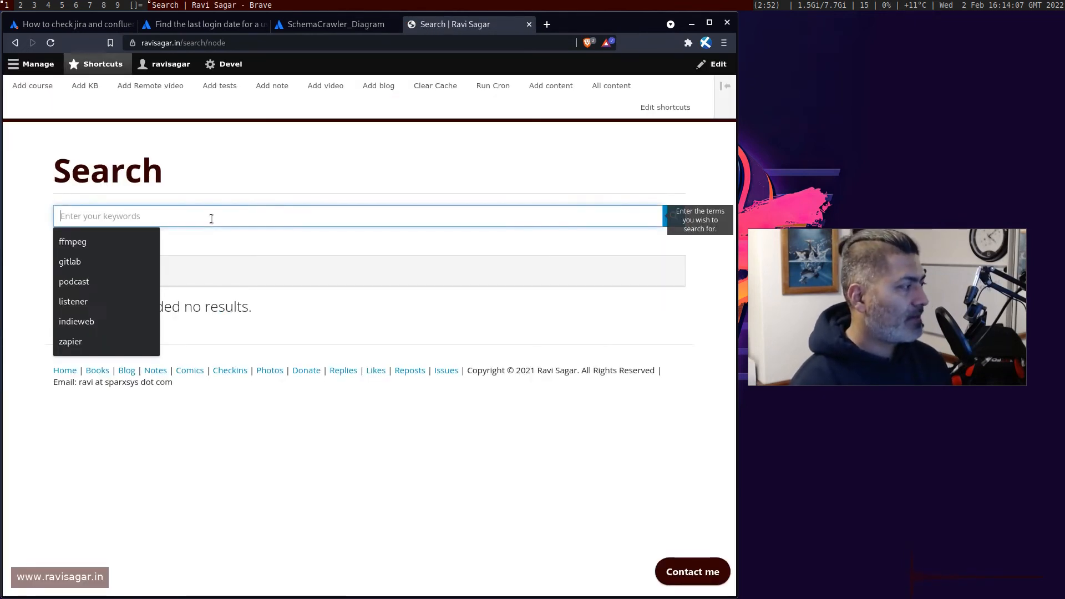
text(SQL)
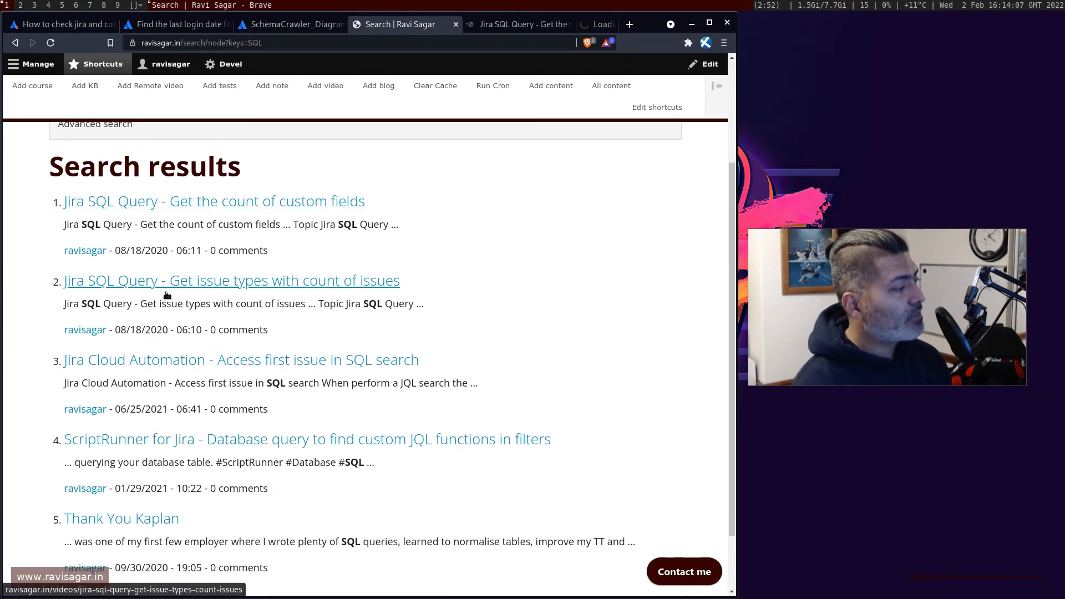
- Open the Jira SQL Query topic page of blog videos and look through it
click(213, 201)
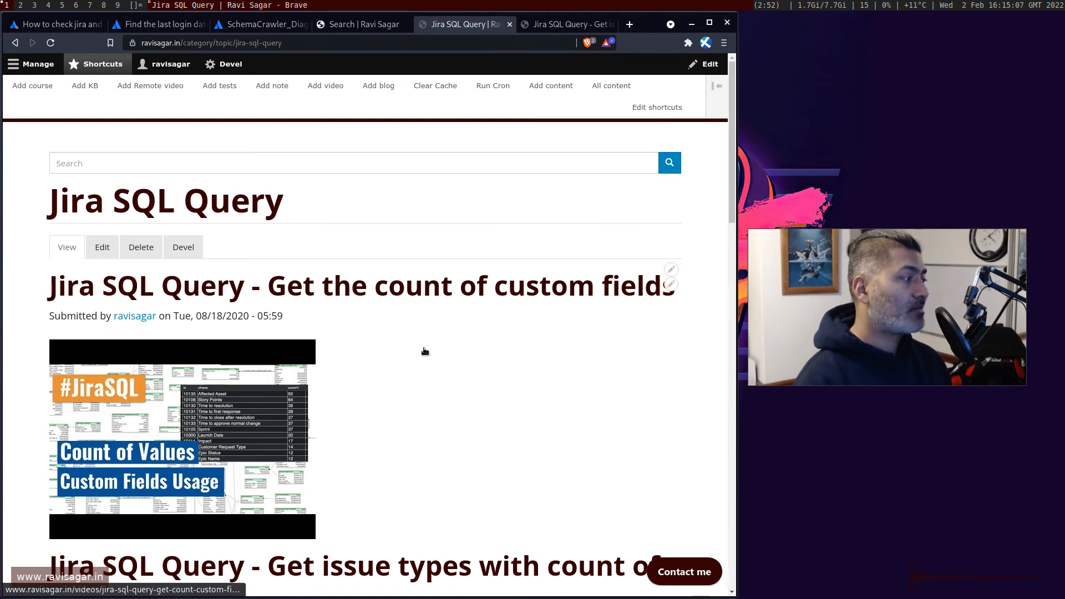
scroll(down, 3)
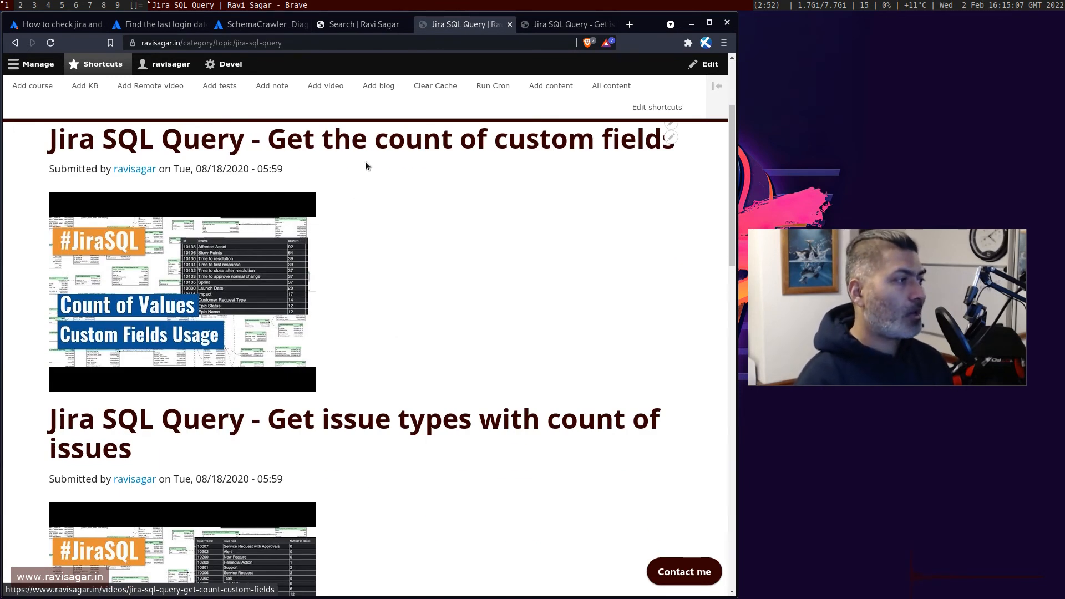
scroll(down, 3)
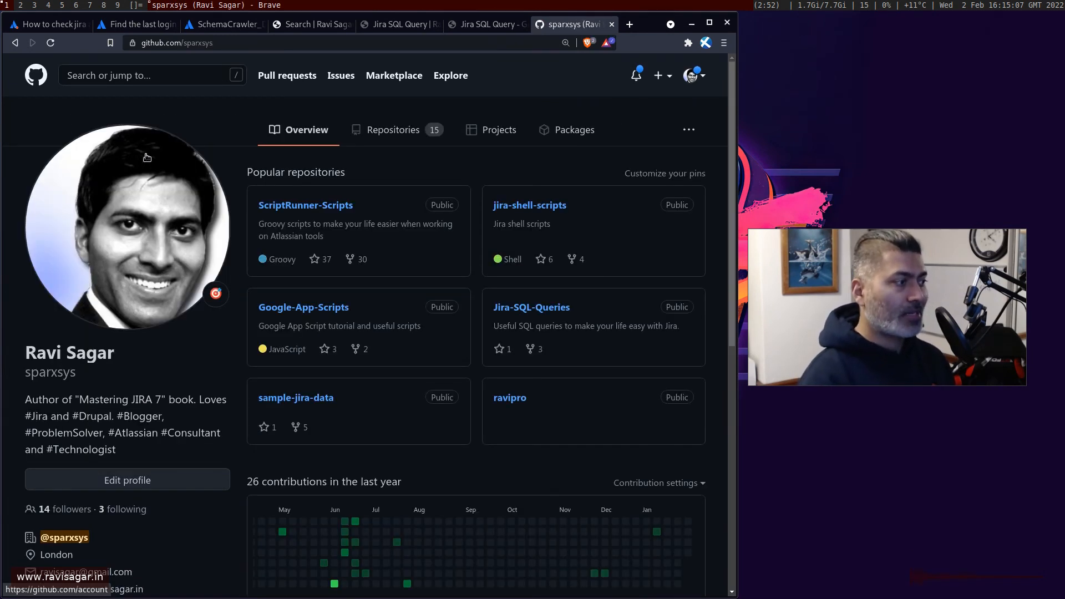
- Review the Jira-SQL-Queries repository's .sql files, then return to the schema PDF
click(531, 307)
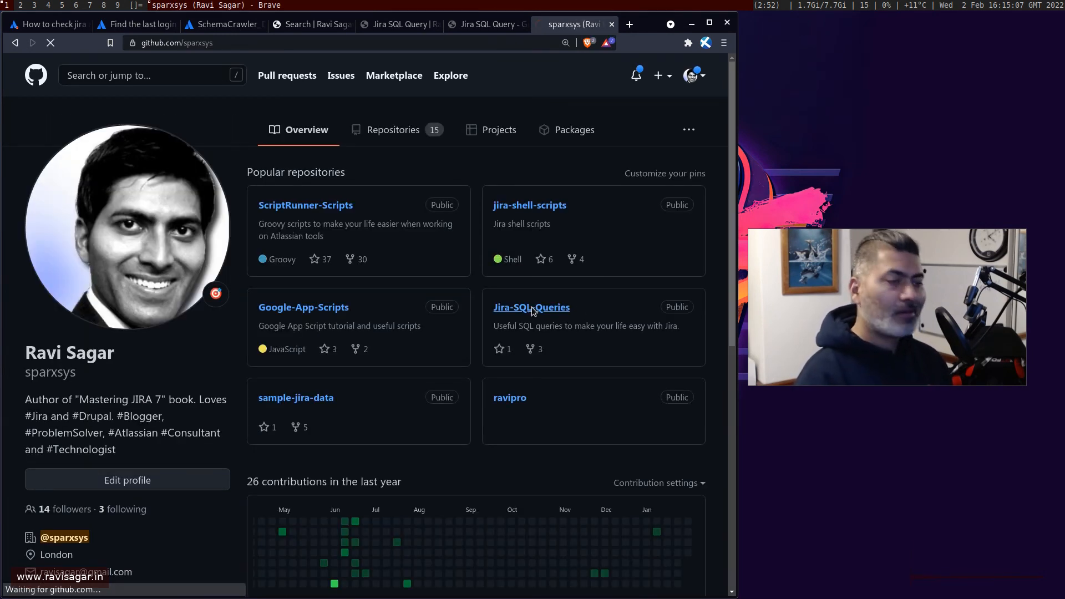
click(531, 307)
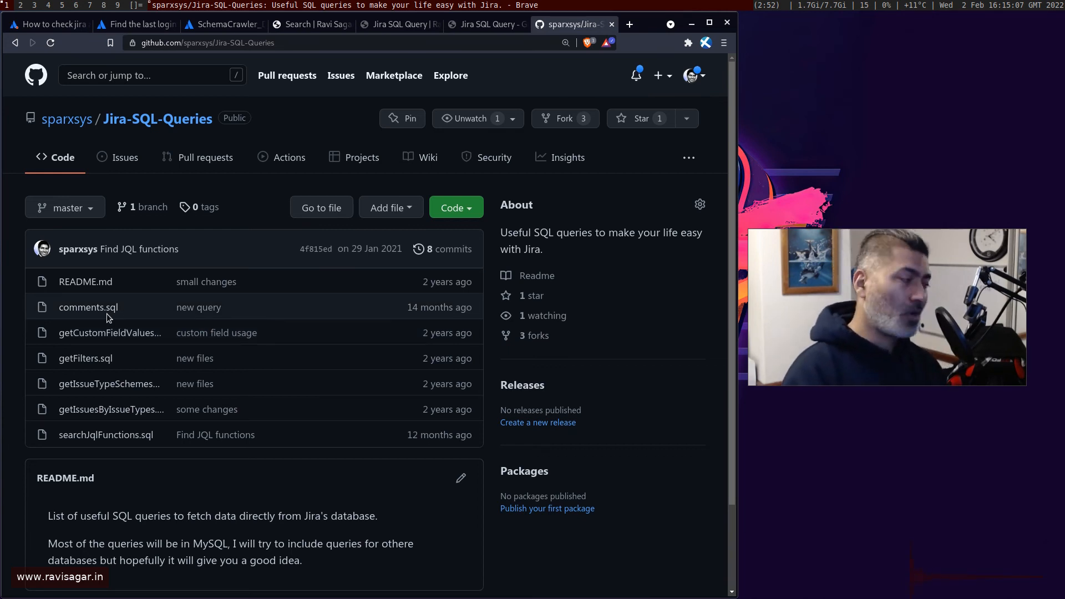
mouse_move(109, 331)
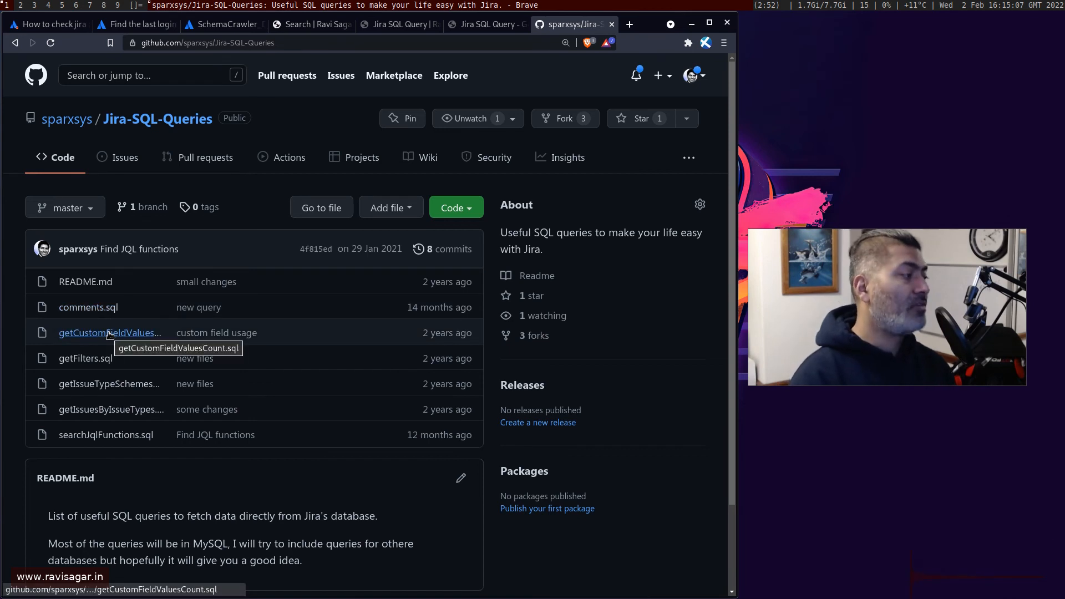
mouse_move(110, 384)
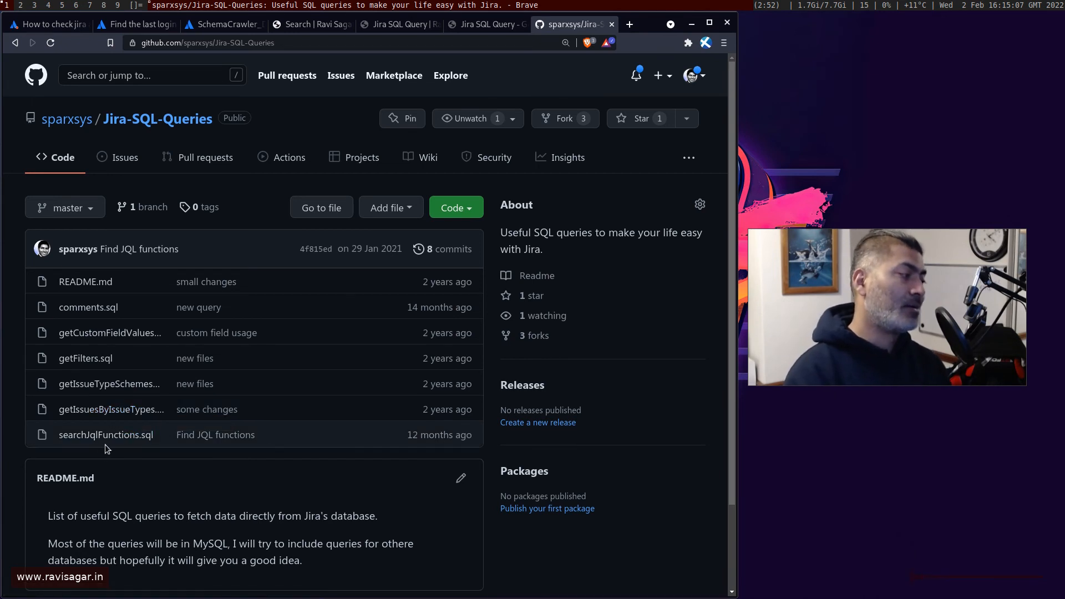
mouse_move(109, 383)
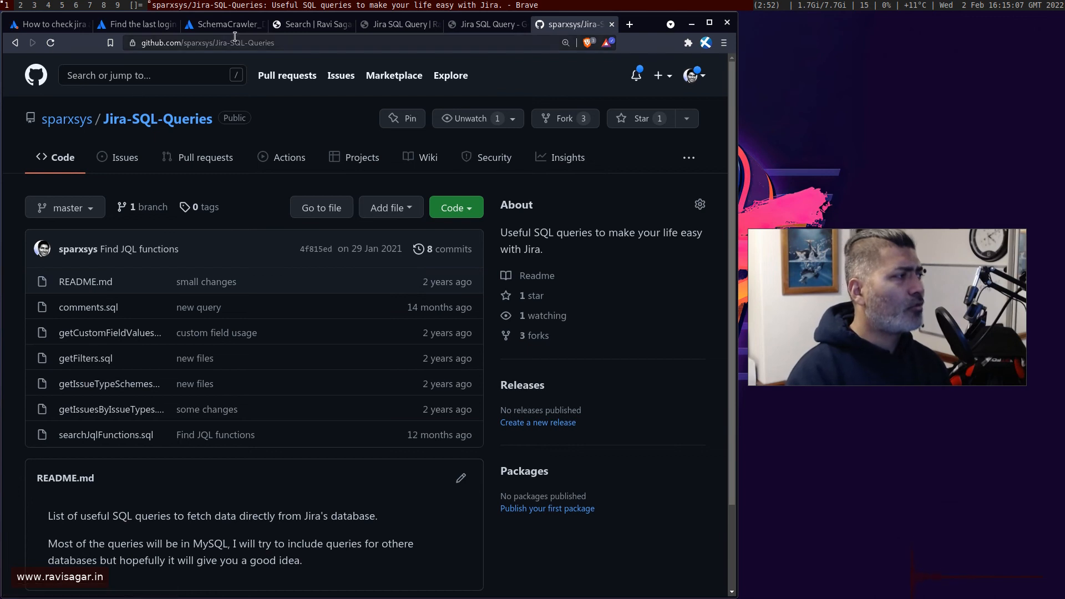
click(224, 24)
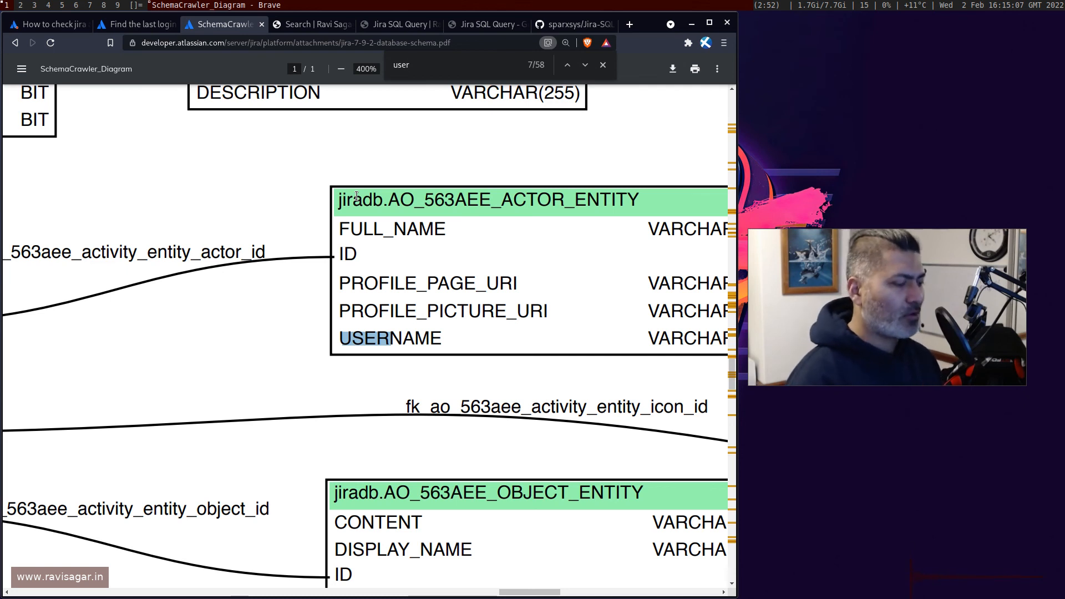
- Zoom the schema diagram out to 133% to show many tables including the QRTZ trigger tables
click(340, 68)
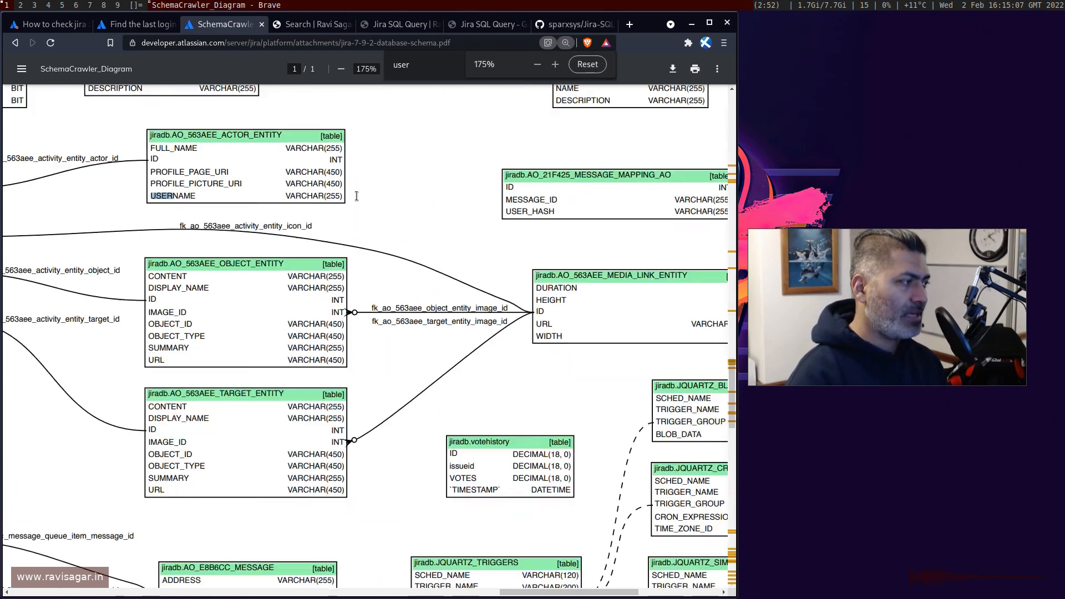
click(340, 64)
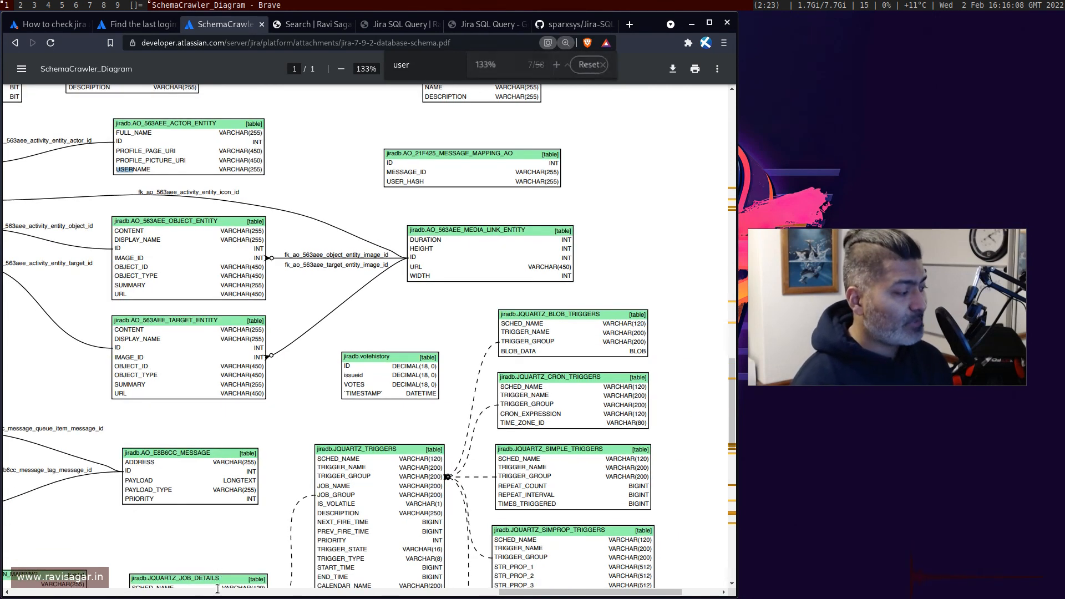
scroll(down, 3)
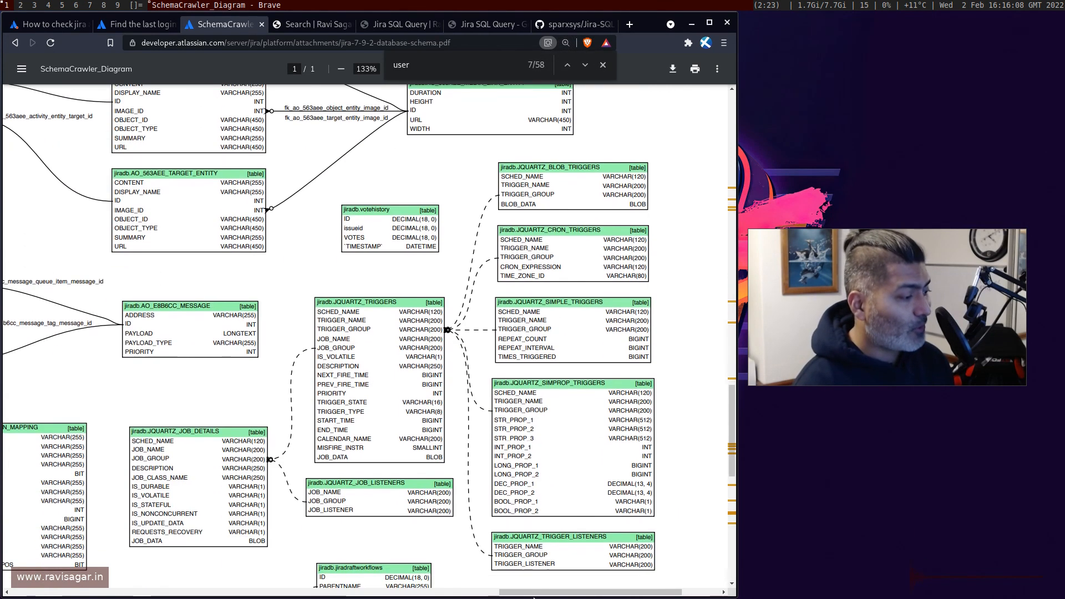